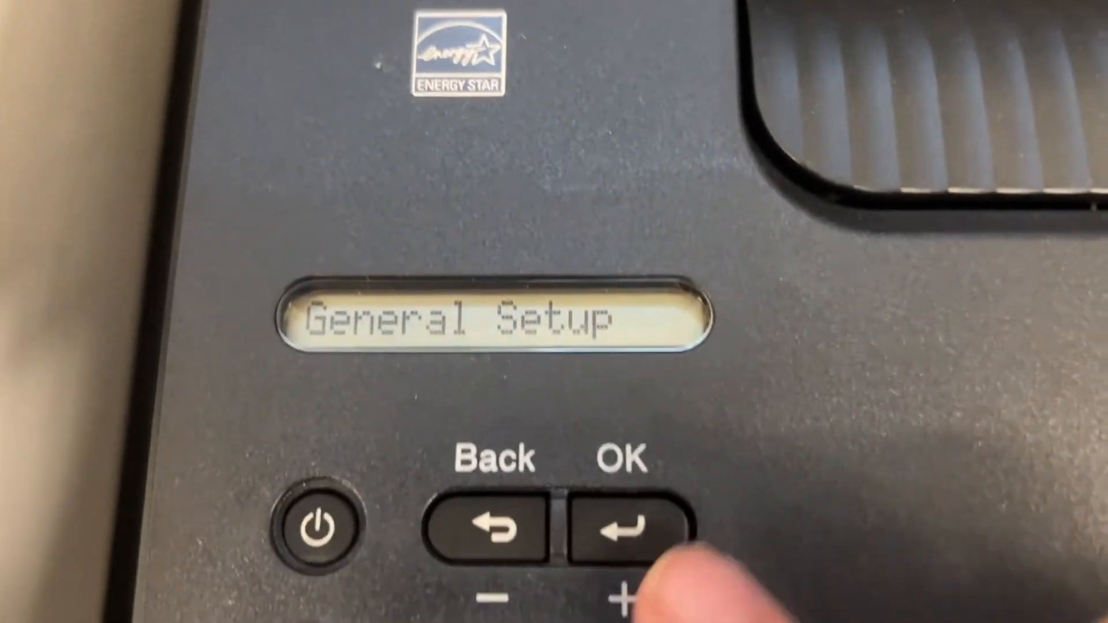
Enter the General Setup submenu so its first option, Tray Setting, shows on the display
left_click(609, 540)
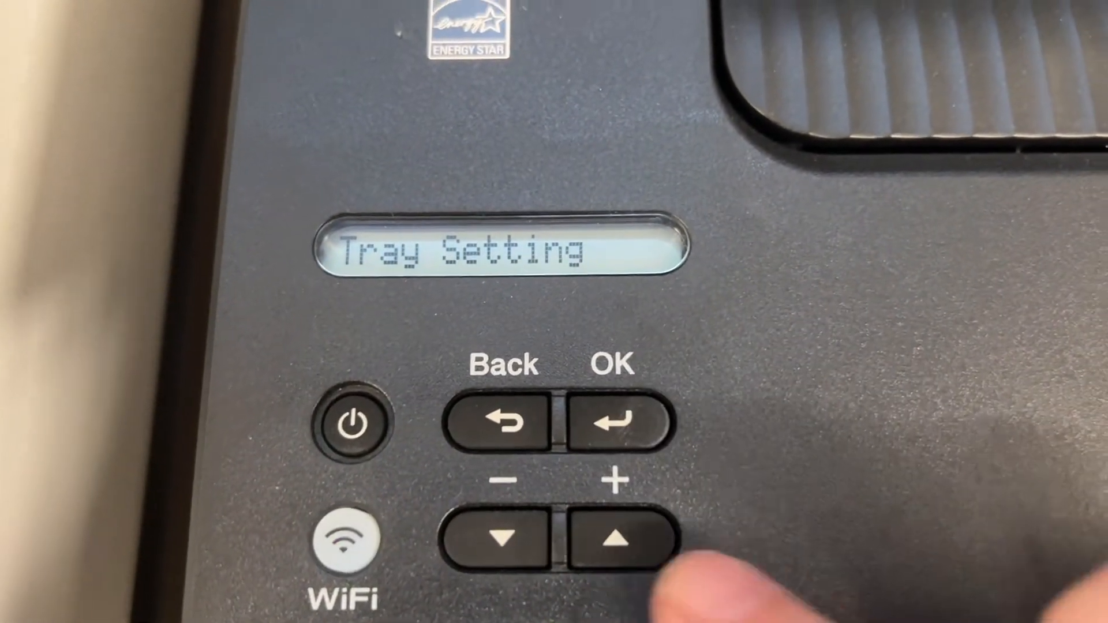